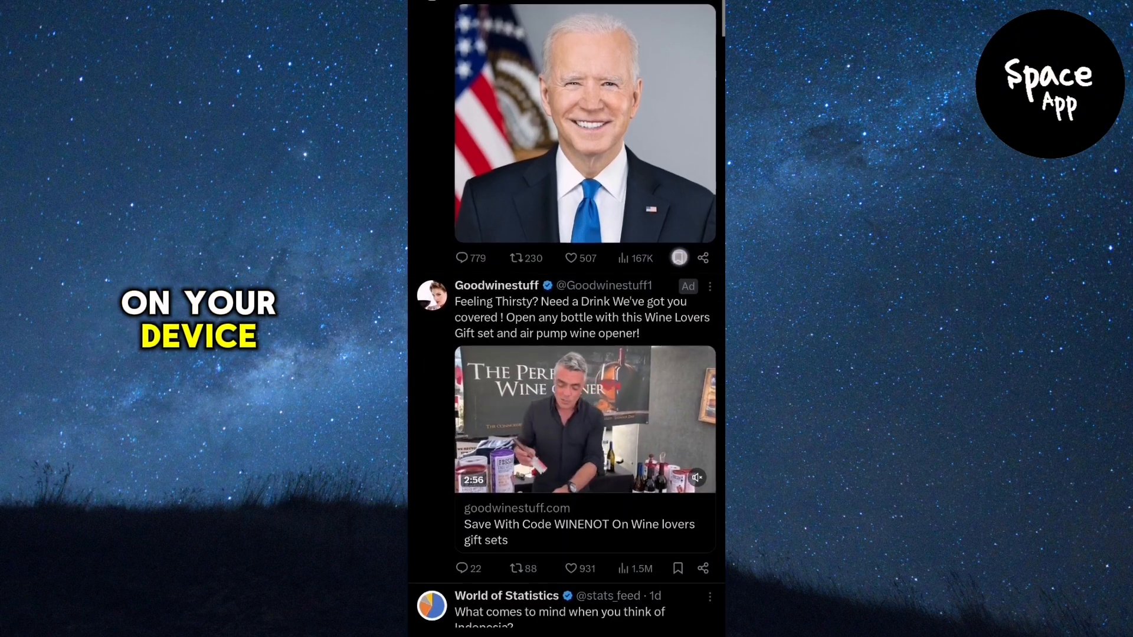
From Settings and privacy, verify the account password and request a download of the X data archive
scroll(down, 3)
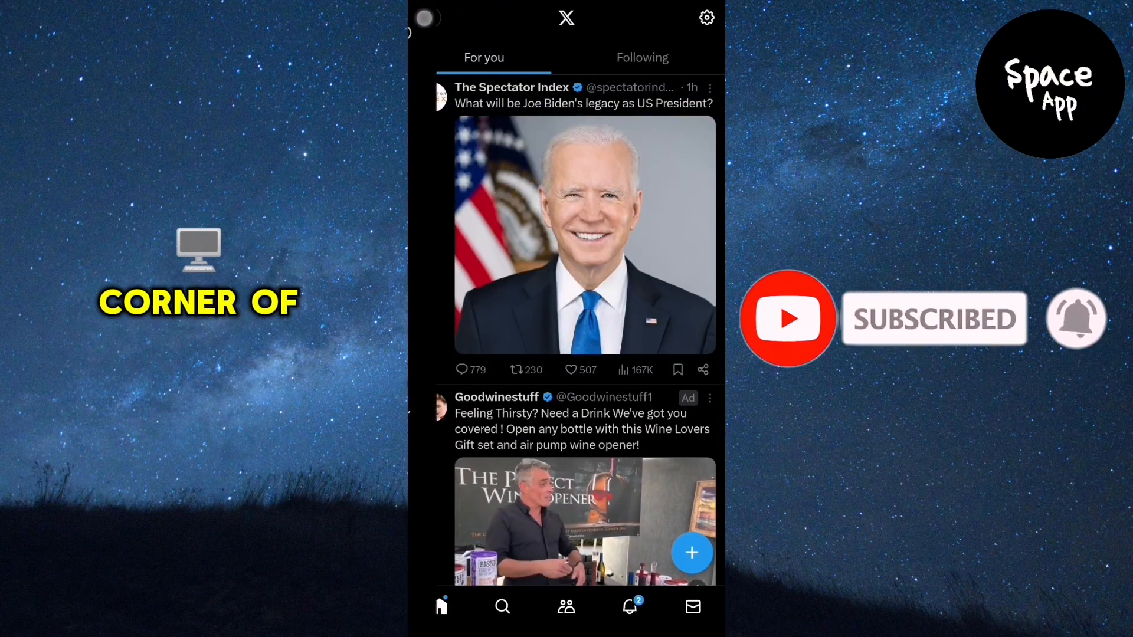
click(425, 17)
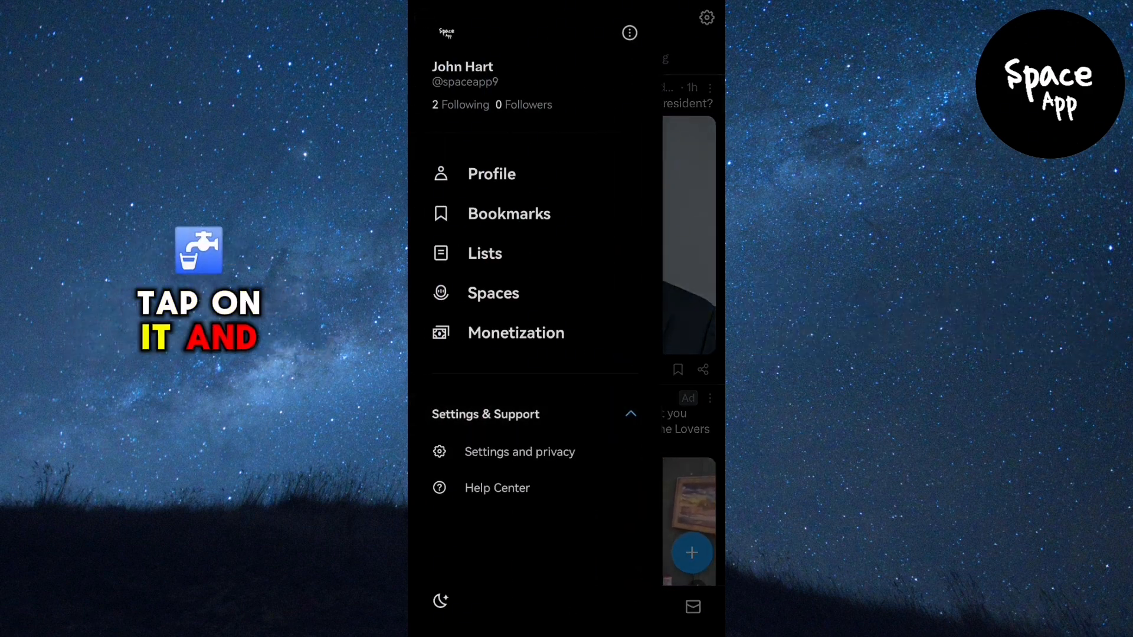
click(519, 452)
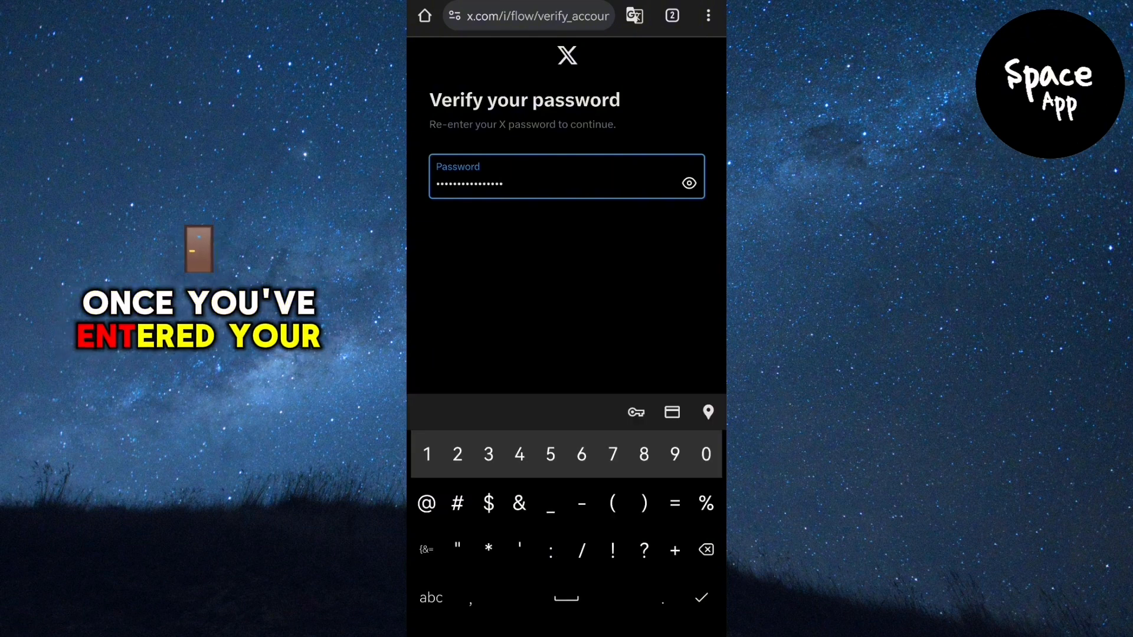
click(698, 597)
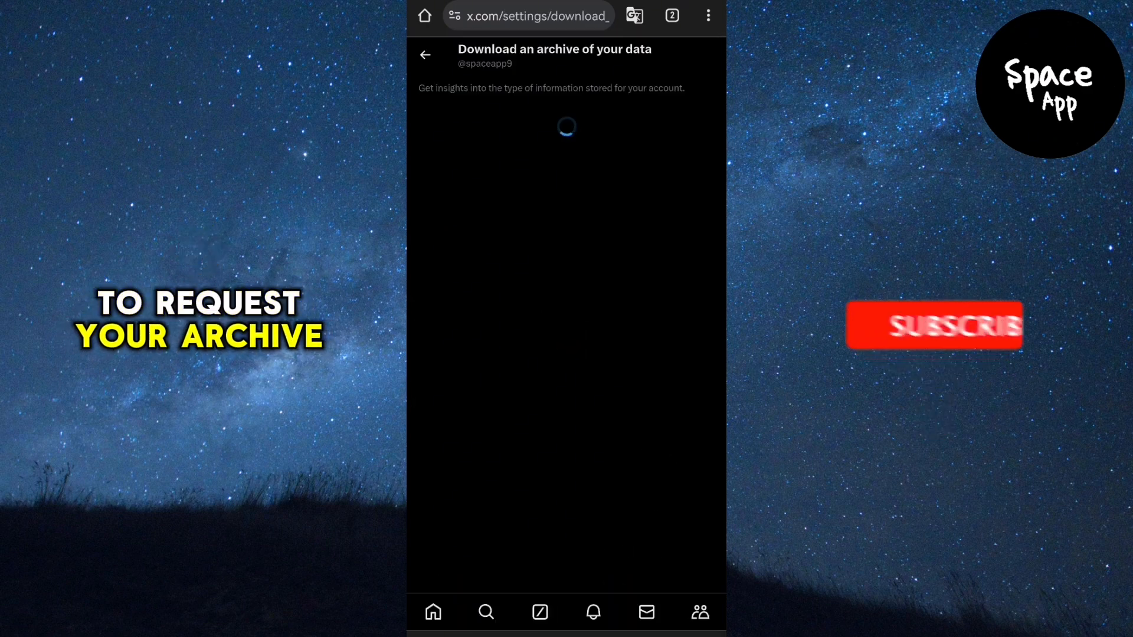
click(654, 234)
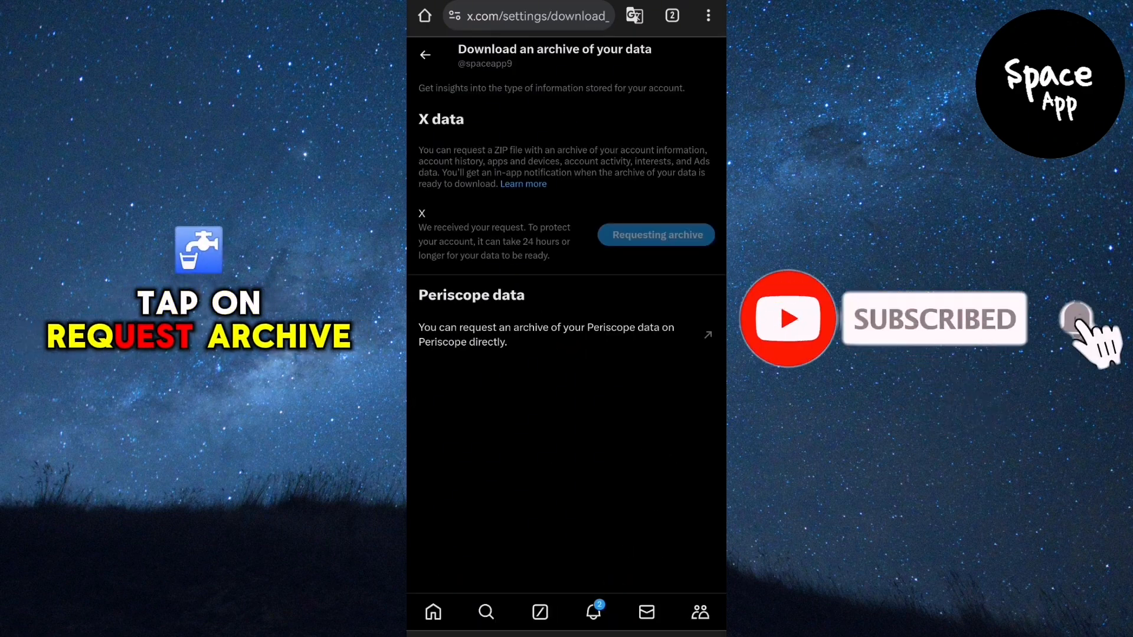